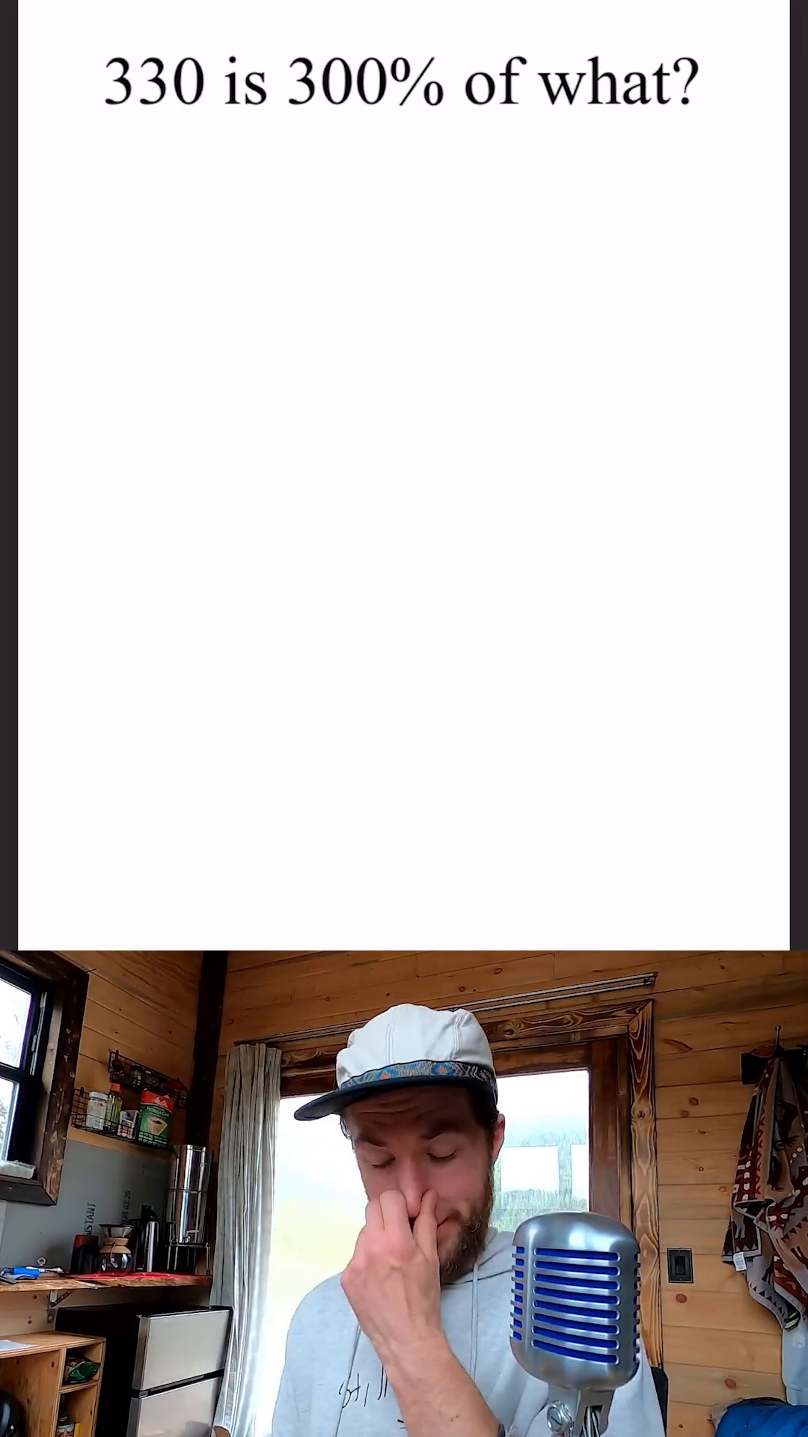
# Draw a short horizontal pen line on the left below '330 is 300% of what?'.
pyautogui.moveTo(107, 307); pyautogui.dragTo(248, 298)
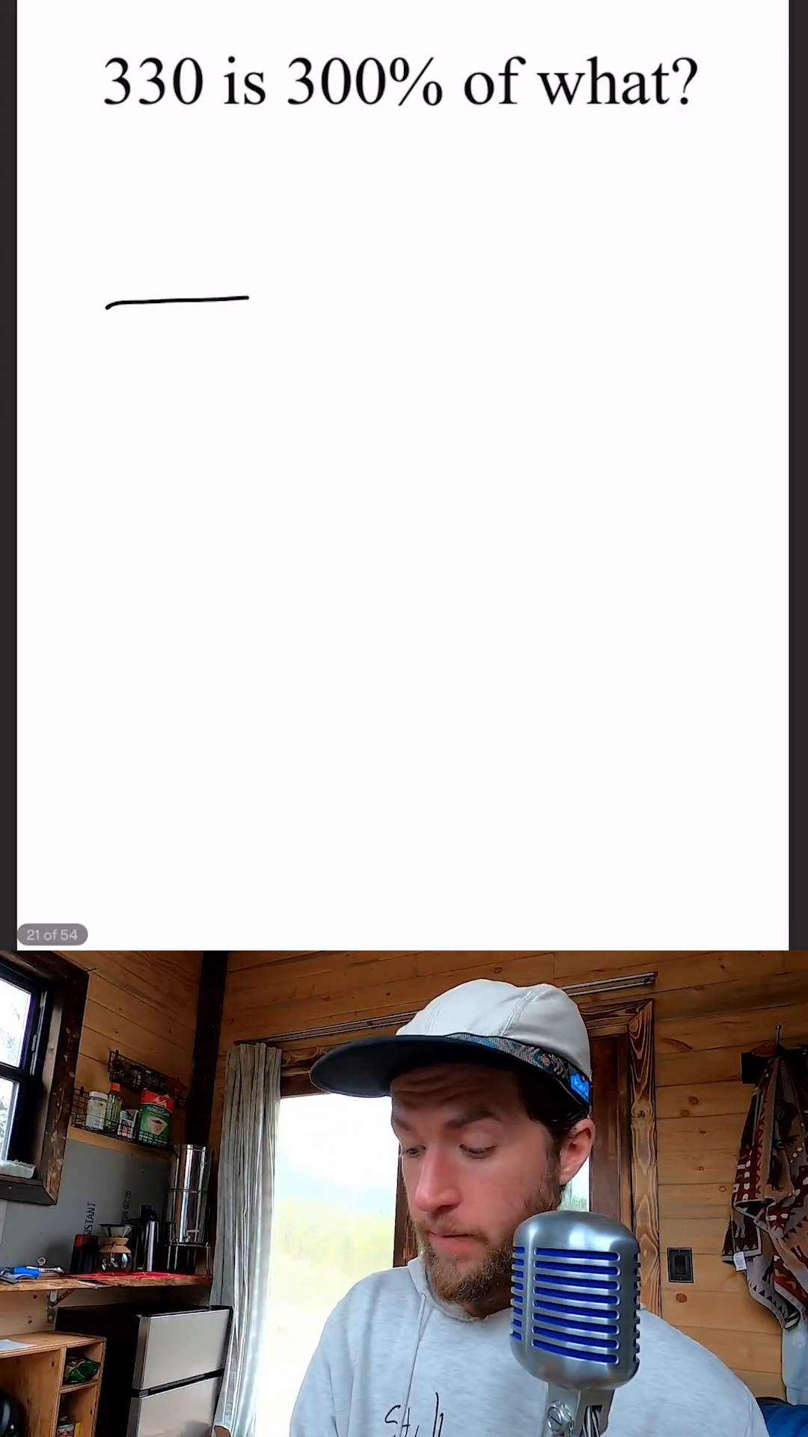